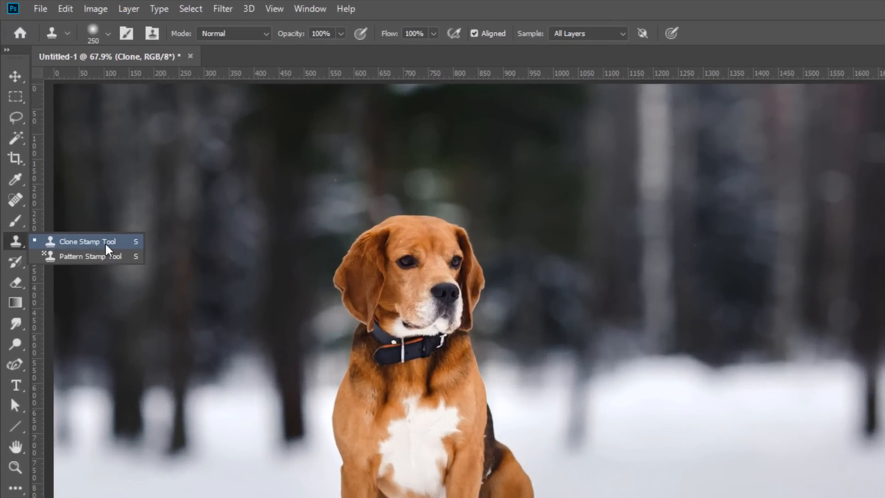
{"action": "mouse_move", "coordinate": [124, 245]}
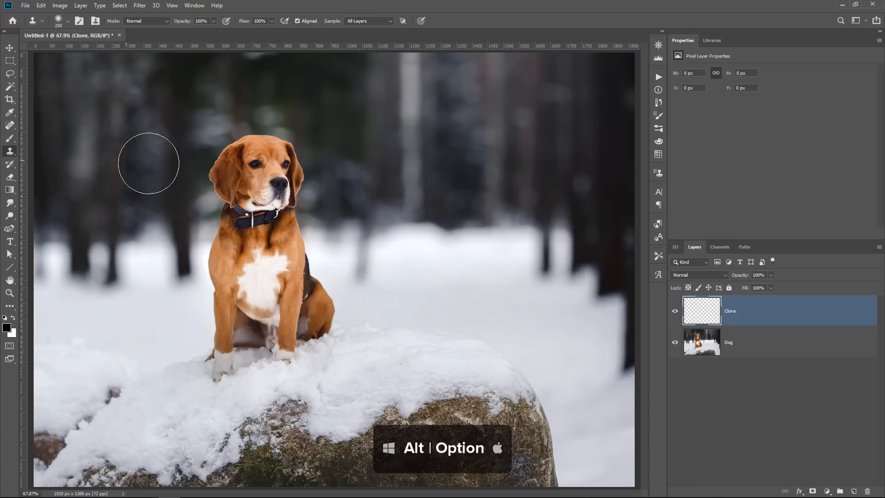
Sample the beagle for cloning, then reset the Clone Source scale and rotation
{"action": "left_click", "coordinate": [267, 173]}
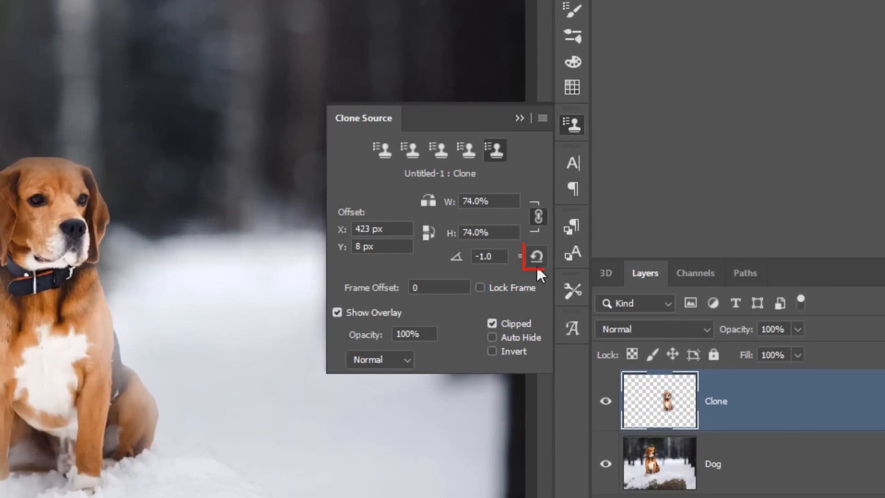
{"action": "left_click", "coordinate": [539, 256]}
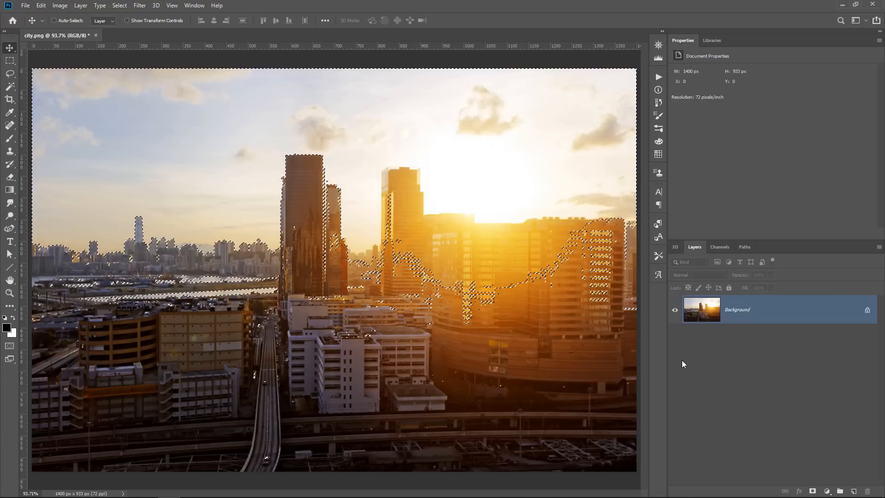
Invert the selection and add a Color Balance layer with midtones pushed fully toward cyan
{"action": "key", "text": "Ctrl+Shift+I"}
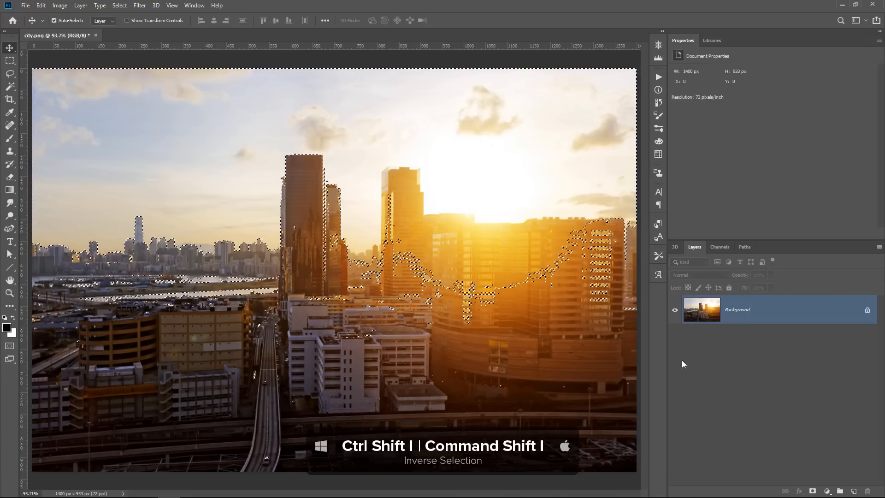
{"action": "key", "text": "Ctrl+Shift+I"}
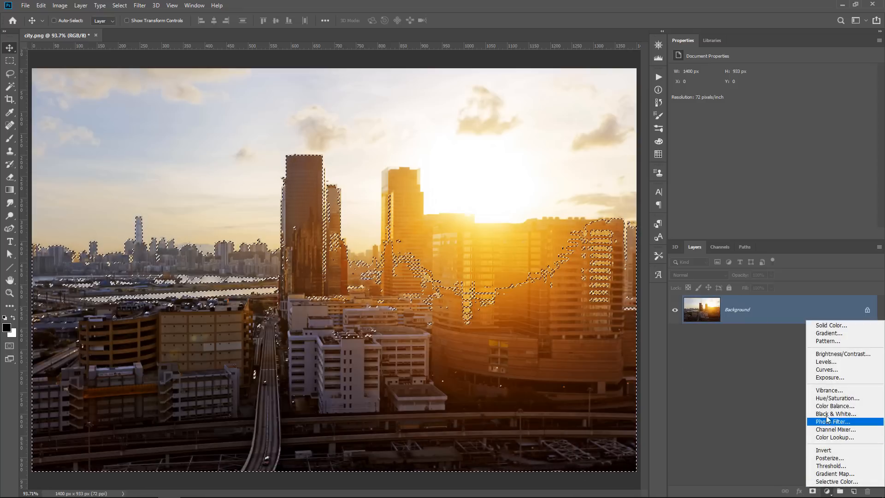
{"action": "left_click", "coordinate": [836, 406]}
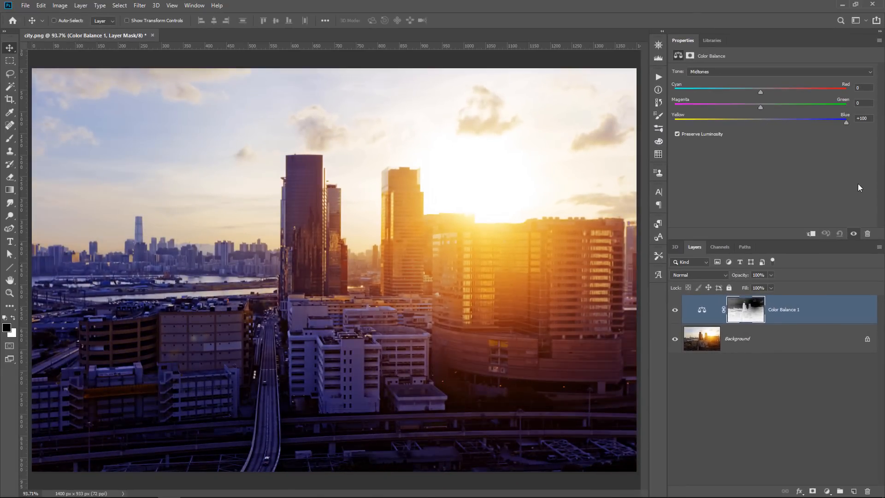
{"action": "left_click_drag", "start_coordinate": [761, 92], "coordinate": [674, 91]}
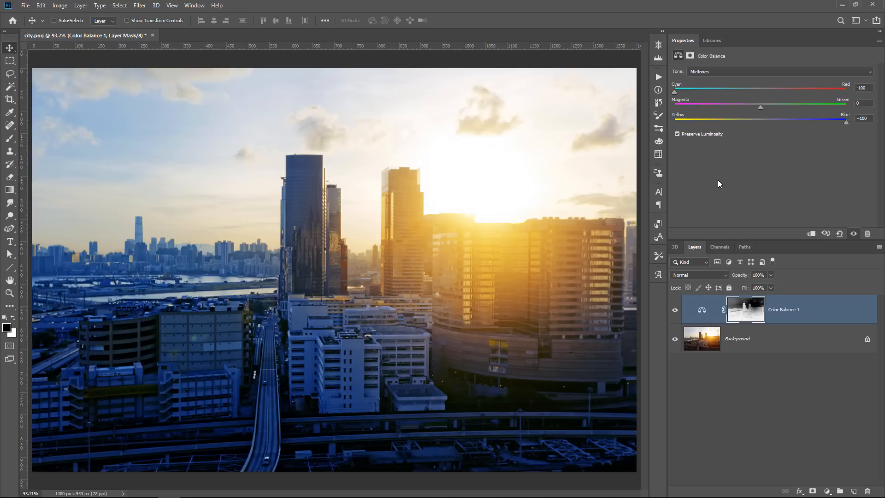
Invert the Color Balance layer mask so the blue cast moves onto the sky
{"action": "left_click", "coordinate": [745, 310]}
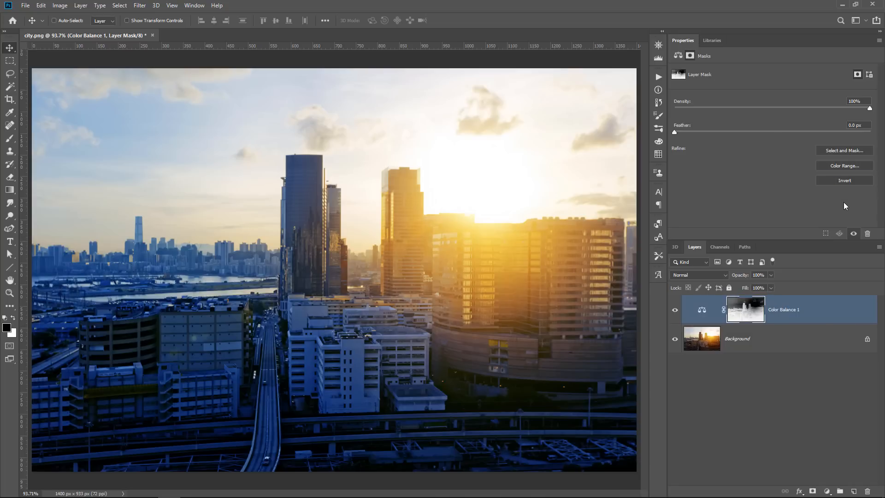
{"action": "left_click", "coordinate": [51, 21]}
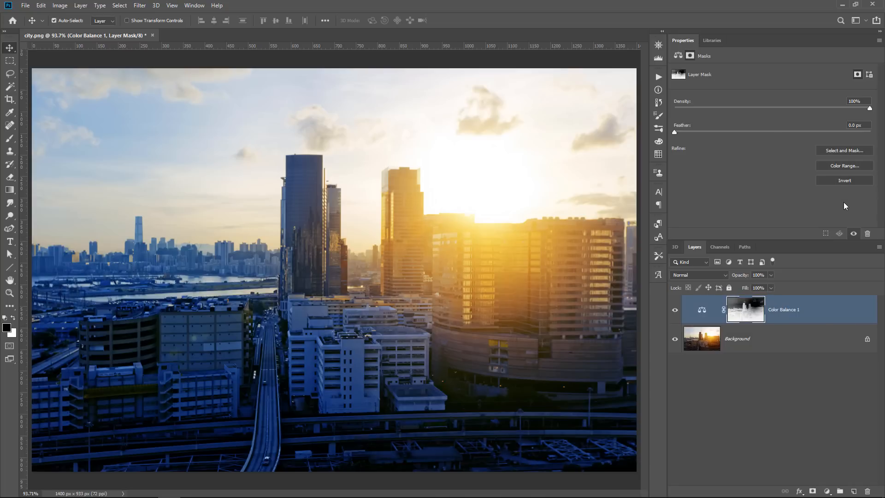
{"action": "key", "text": "ctrl+i"}
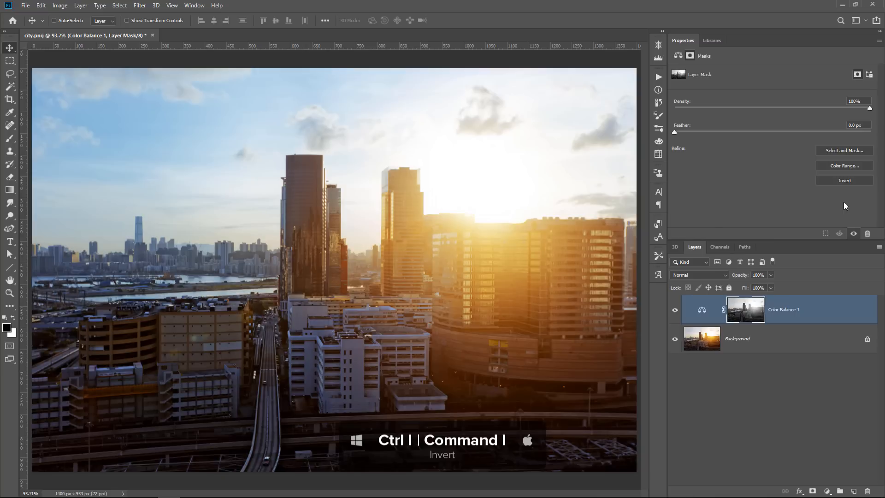
{"action": "left_click", "coordinate": [702, 310]}
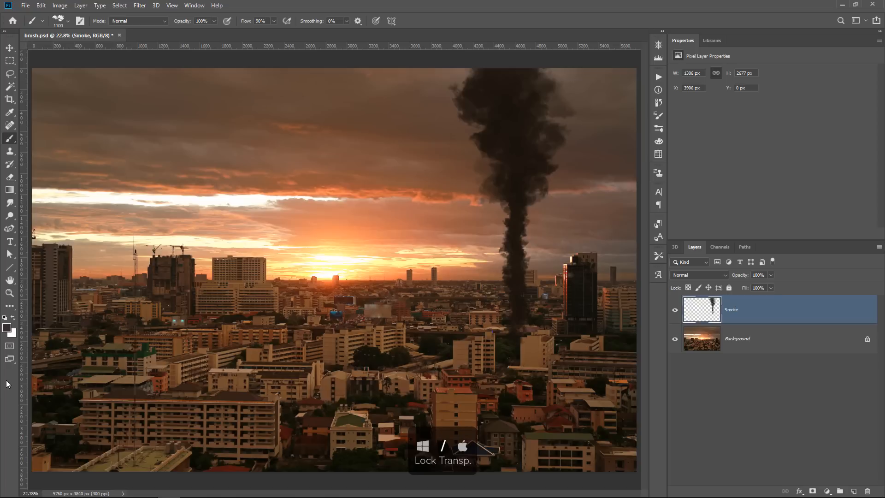
Lock the transparent pixels of the Smoke layer
{"action": "left_click", "coordinate": [688, 287]}
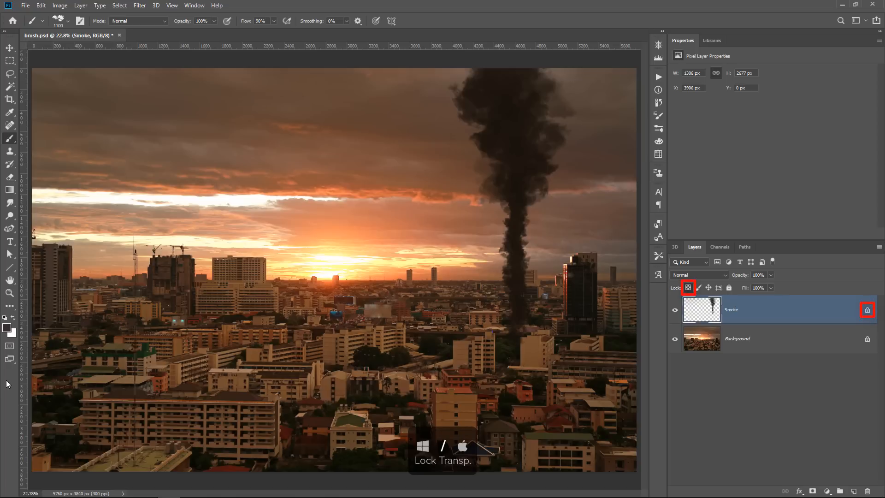
{"action": "left_click", "coordinate": [688, 287]}
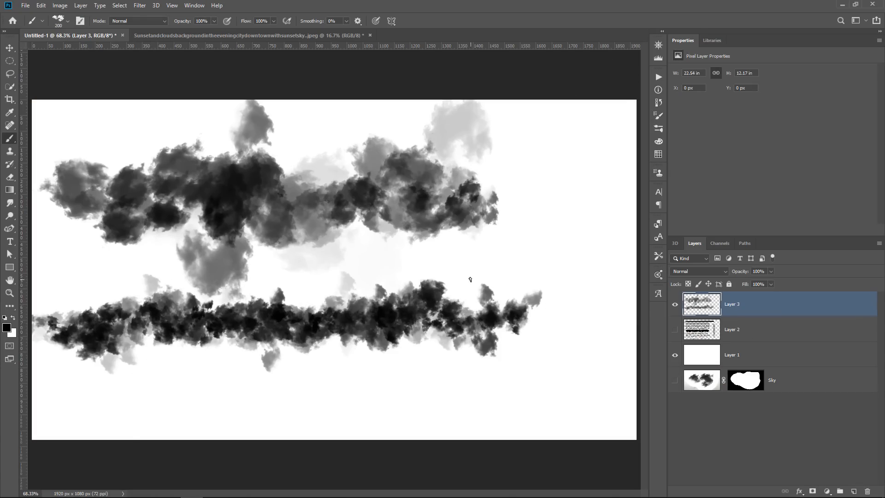
{"action": "left_click", "coordinate": [248, 35]}
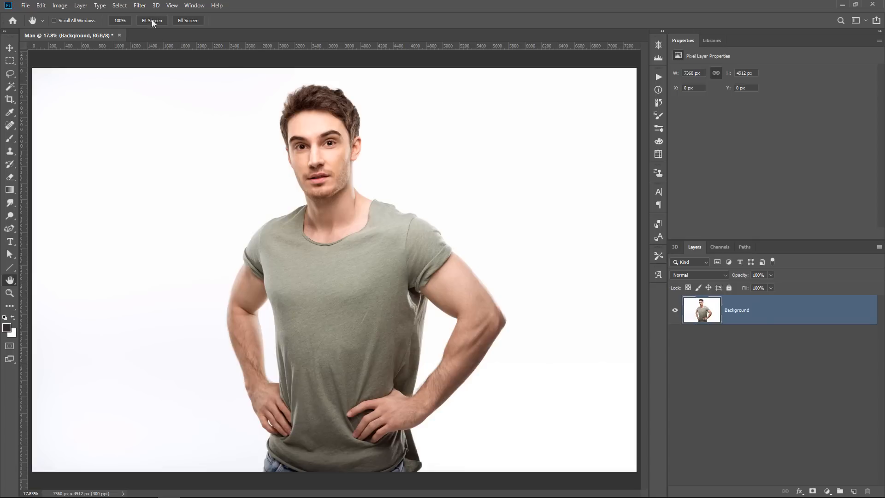
Fit the Man photo on screen and warp his head and torso in Liquify
{"action": "left_click", "coordinate": [143, 5]}
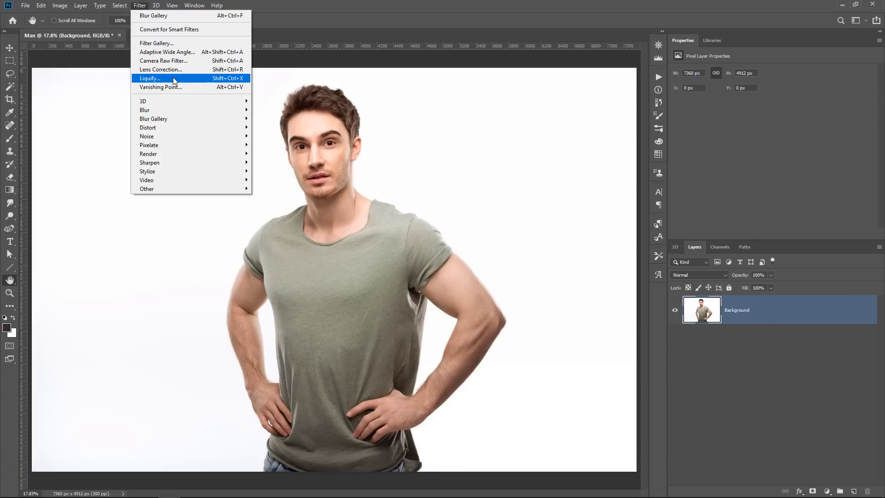
{"action": "left_click", "coordinate": [150, 78]}
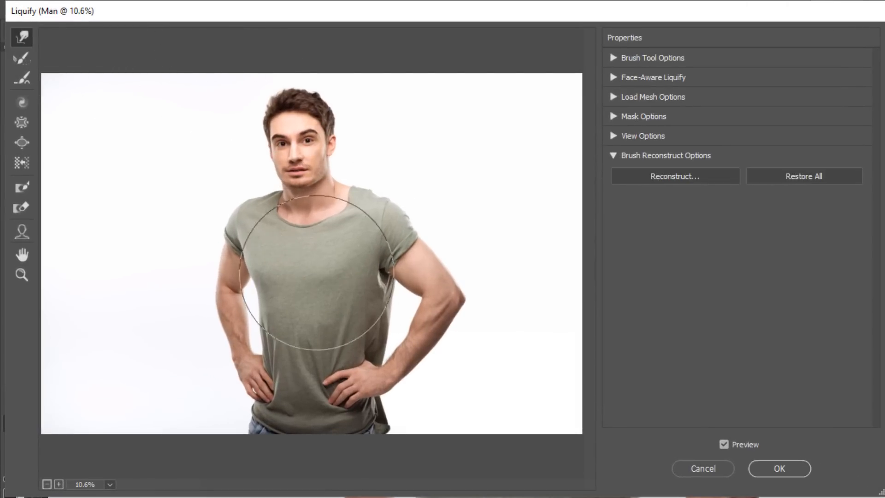
{"action": "mouse_move", "coordinate": [310, 131]}
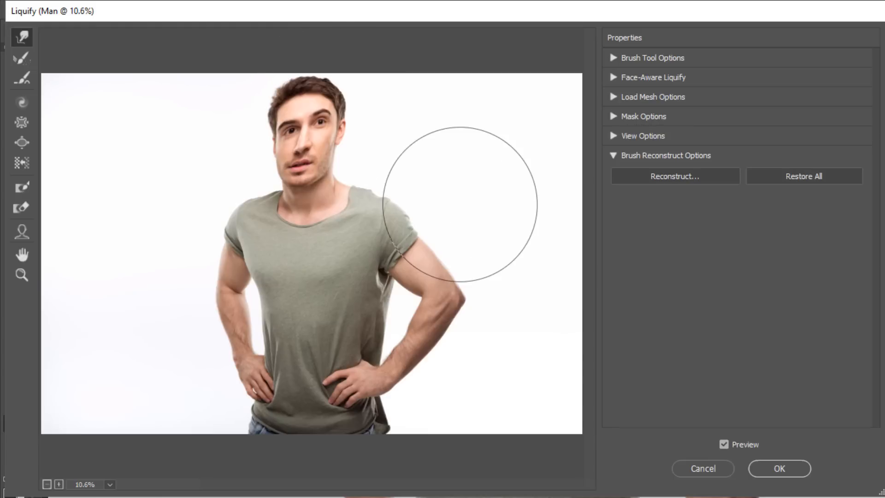
{"action": "left_click", "coordinate": [675, 176]}
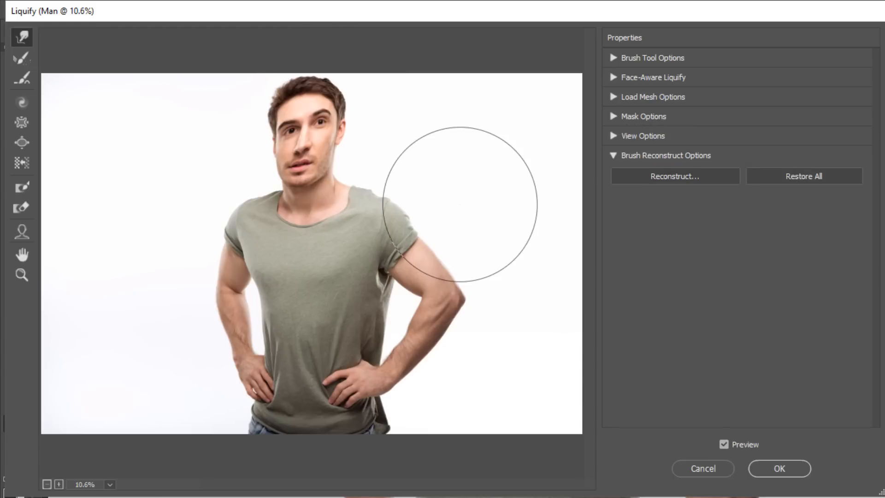
{"action": "left_click", "coordinate": [675, 176]}
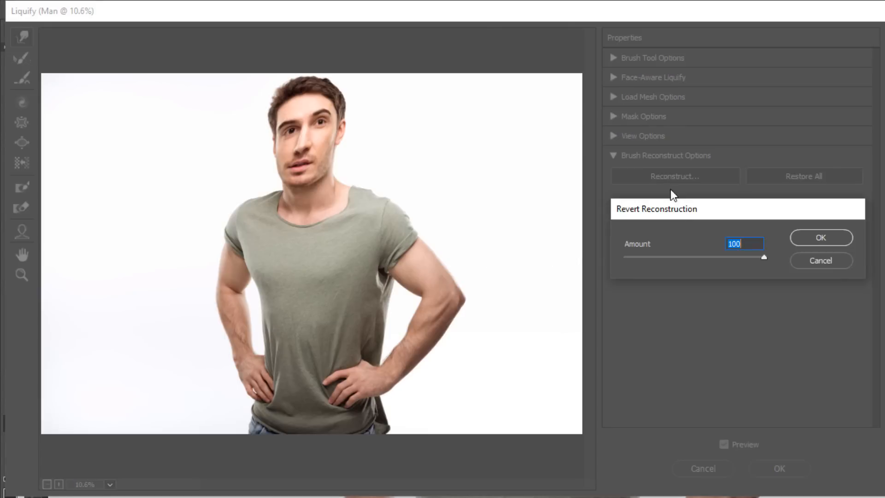
{"action": "left_click_drag", "start_coordinate": [763, 258], "coordinate": [761, 257]}
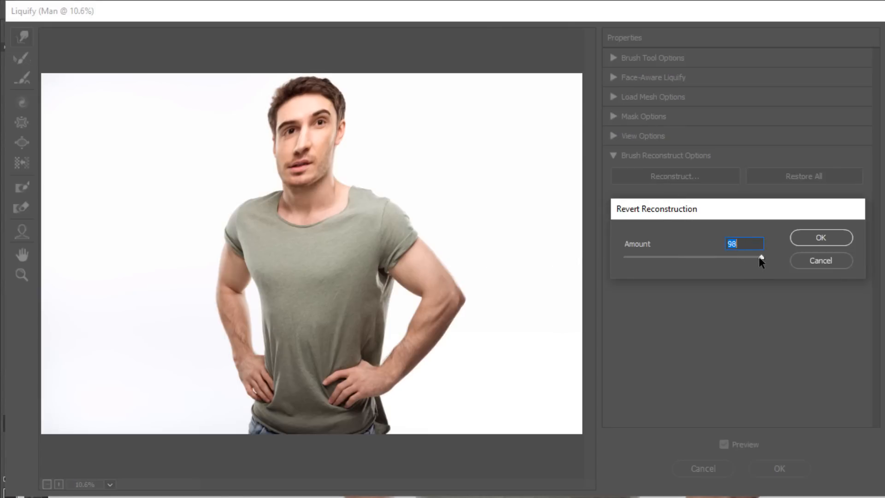
{"action": "left_click_drag", "start_coordinate": [759, 257], "coordinate": [624, 257]}
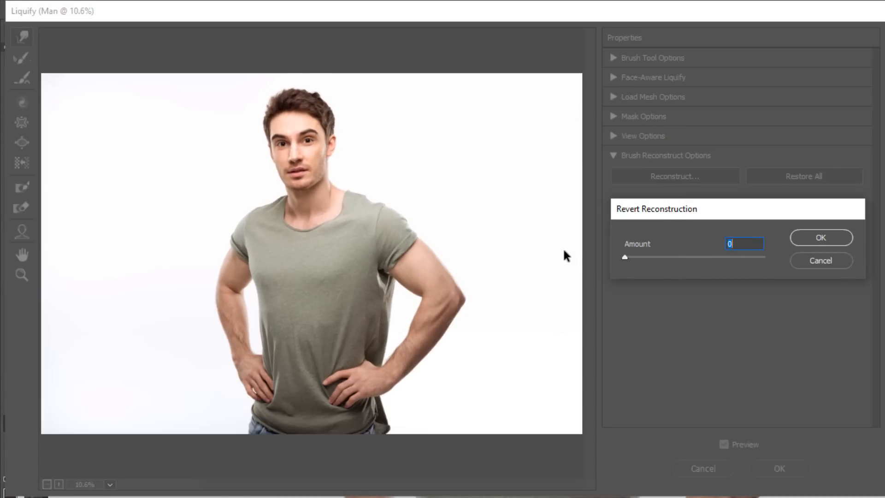
{"action": "mouse_move", "coordinate": [613, 260]}
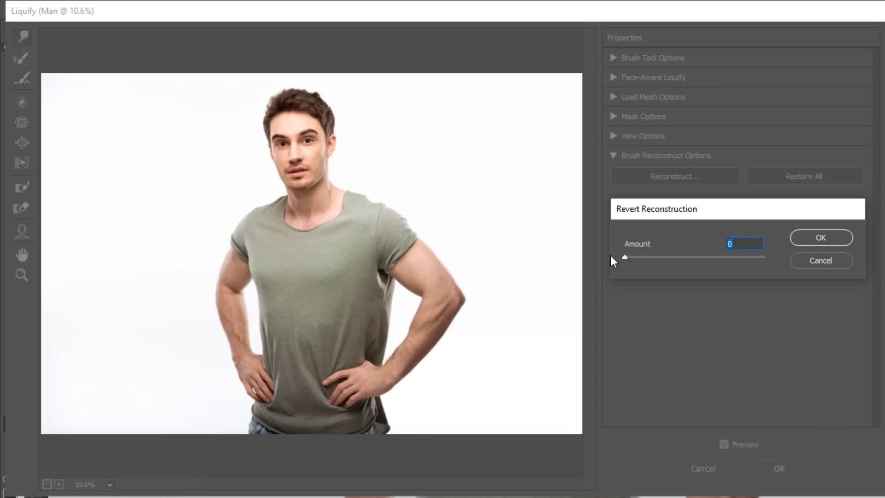
{"action": "left_click_drag", "start_coordinate": [625, 258], "coordinate": [764, 257]}
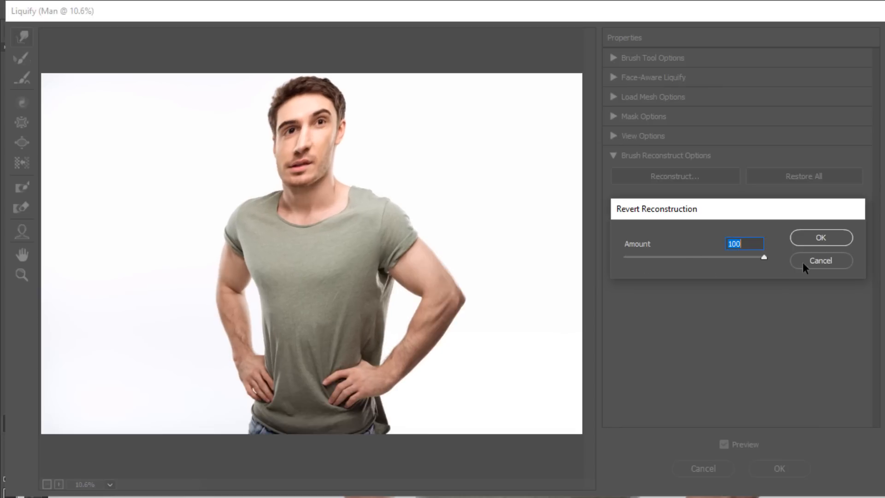
{"action": "mouse_move", "coordinate": [815, 245]}
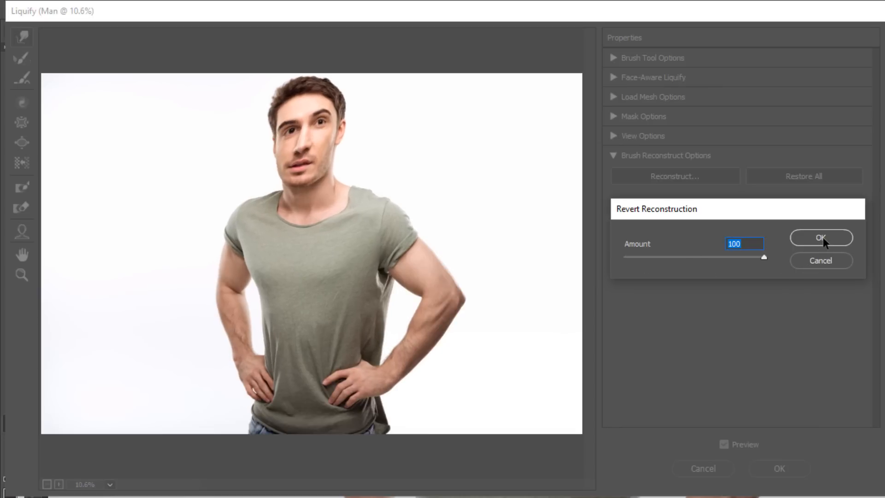
{"action": "left_click", "coordinate": [821, 238]}
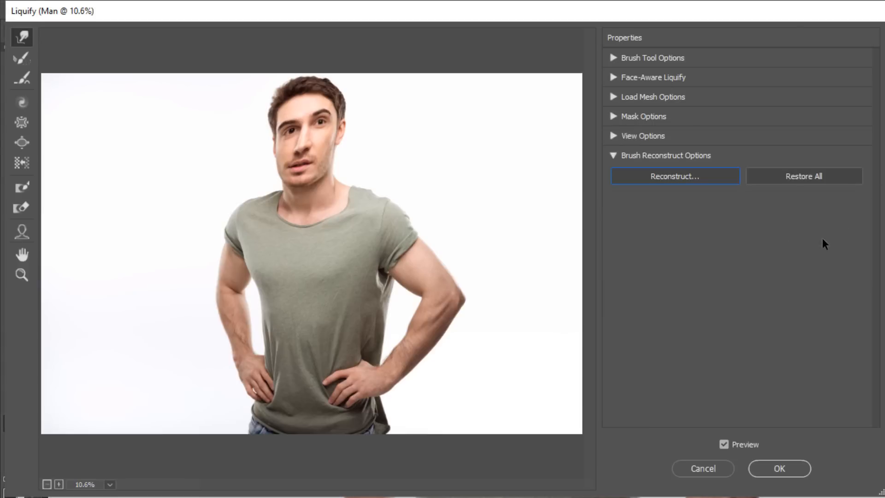
{"action": "mouse_move", "coordinate": [809, 247]}
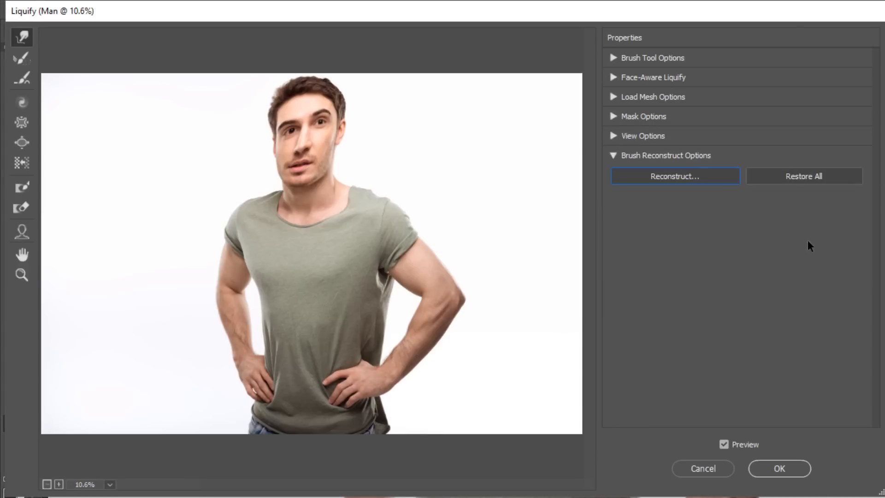
{"action": "mouse_move", "coordinate": [23, 37]}
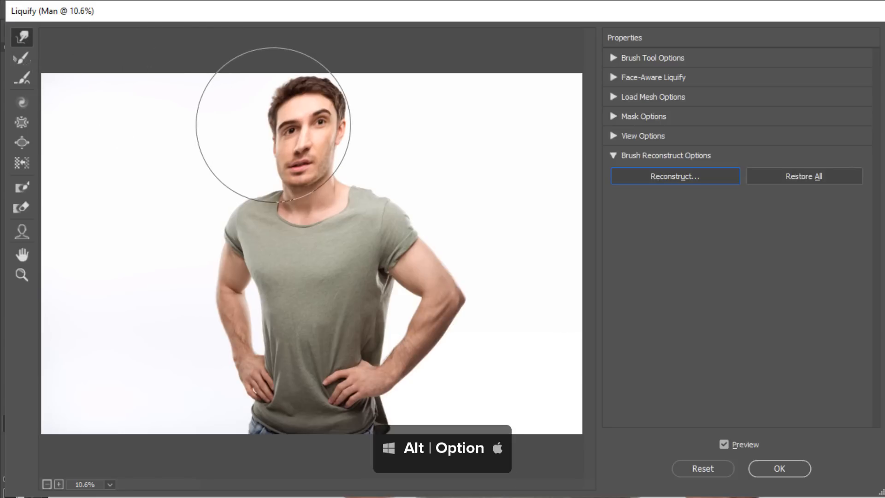
Reset the Liquify distortion and accept, leaving the man's face unchanged
{"action": "left_click", "coordinate": [675, 175]}
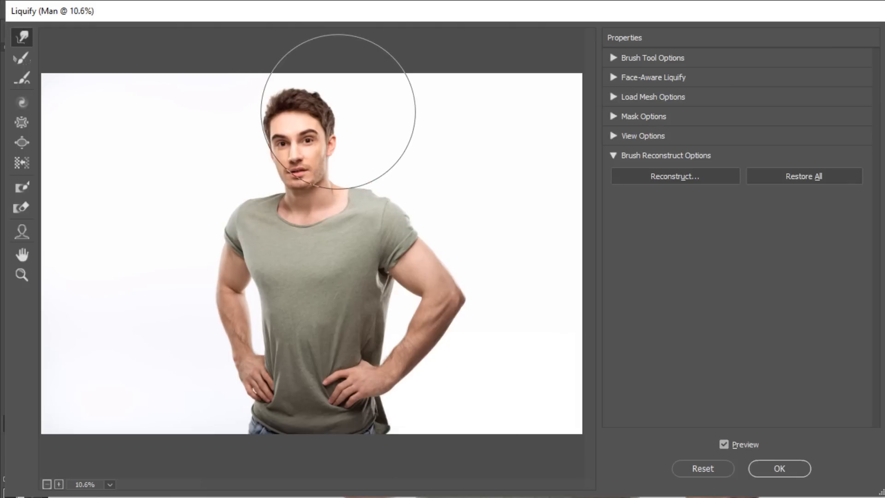
{"action": "left_click", "coordinate": [723, 458]}
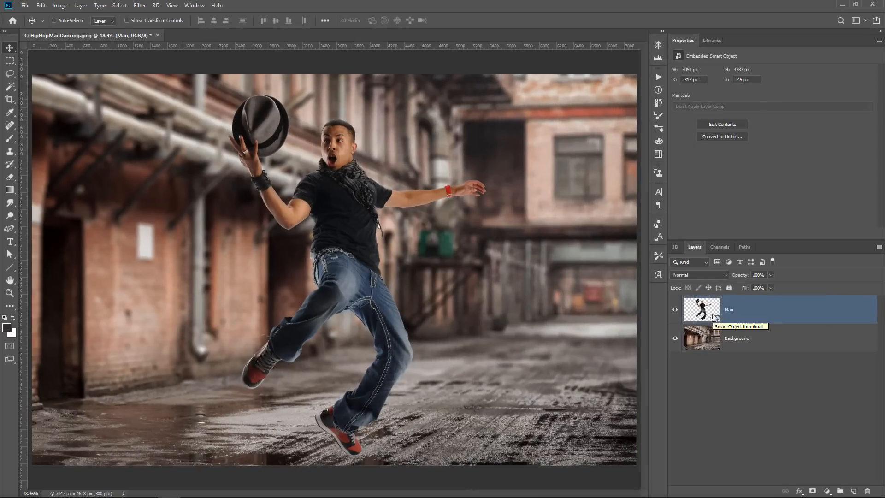
{"action": "left_click", "coordinate": [40, 4]}
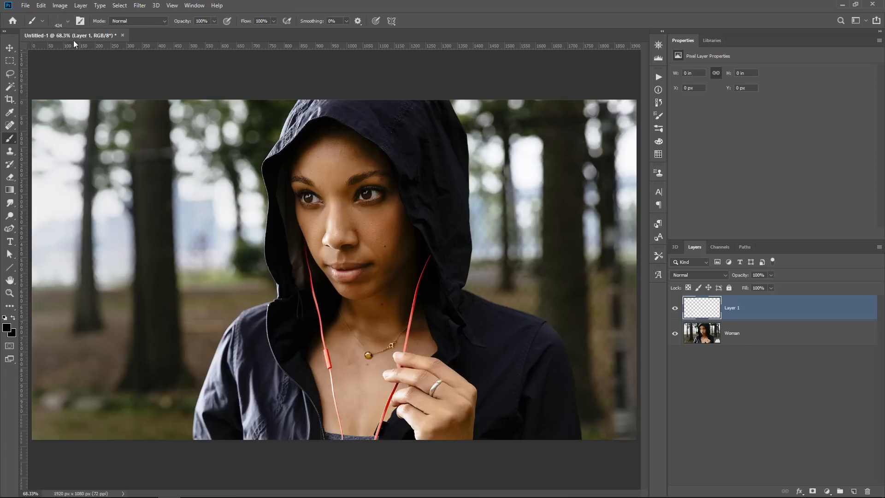
{"action": "left_click_drag", "start_coordinate": [266, 330], "coordinate": [373, 296]}
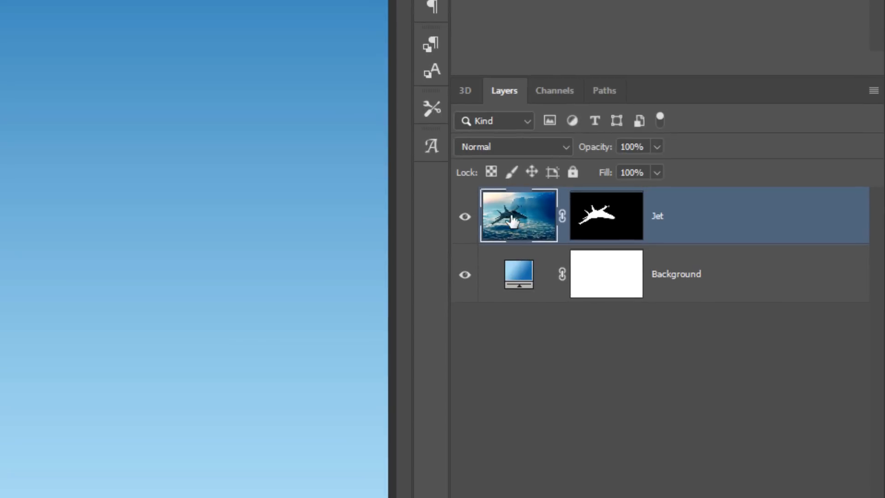
{"action": "mouse_move", "coordinate": [688, 236]}
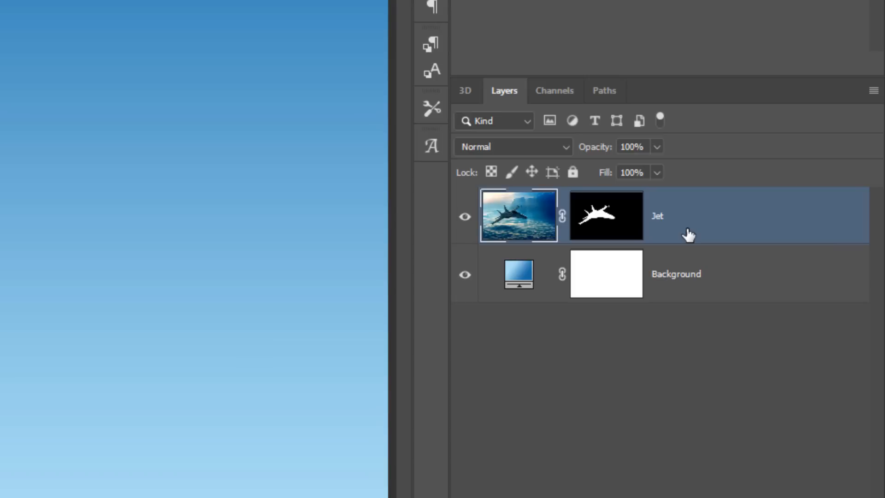
Target the Jet layer's mask for editing with Ctrl+\ and its mask thumbnail
{"action": "key", "text": "ctrl+\\"}
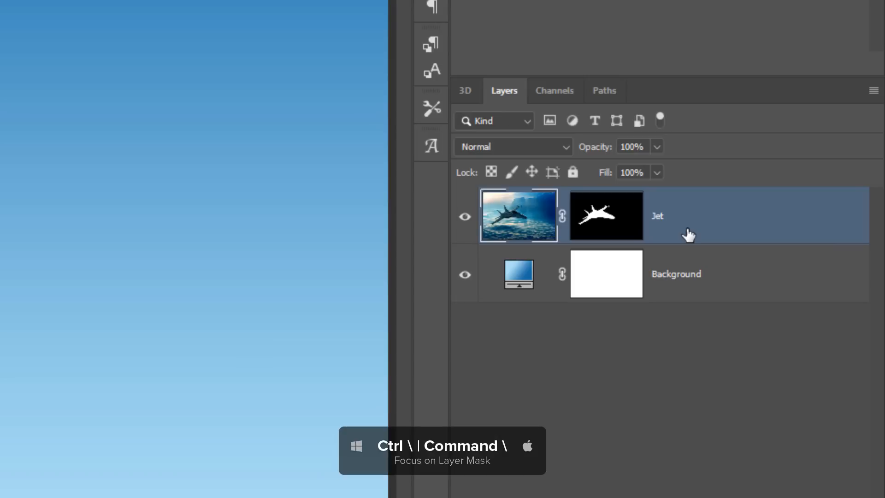
{"action": "left_click", "coordinate": [605, 216]}
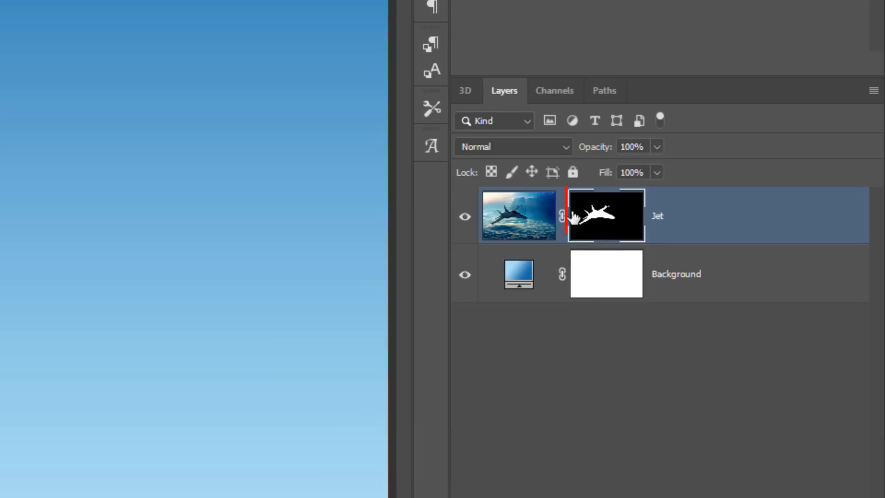
{"action": "left_click", "coordinate": [606, 216]}
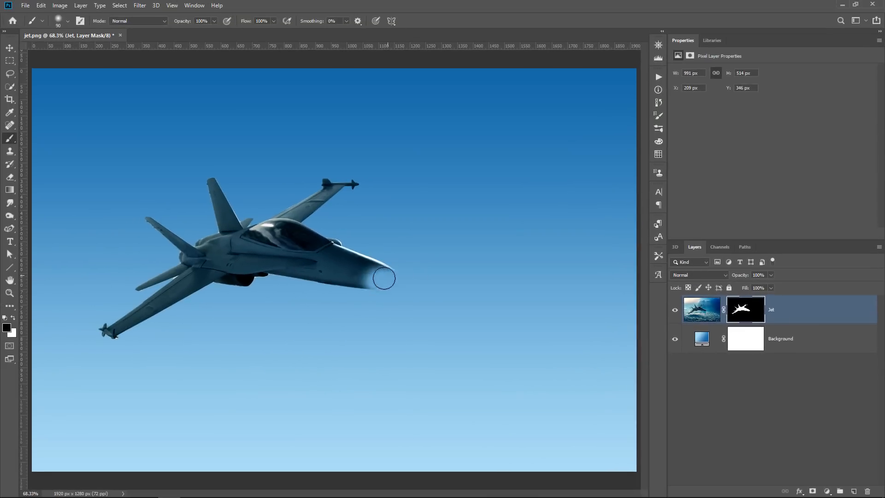
{"action": "left_click_drag", "start_coordinate": [383, 277], "coordinate": [461, 297]}
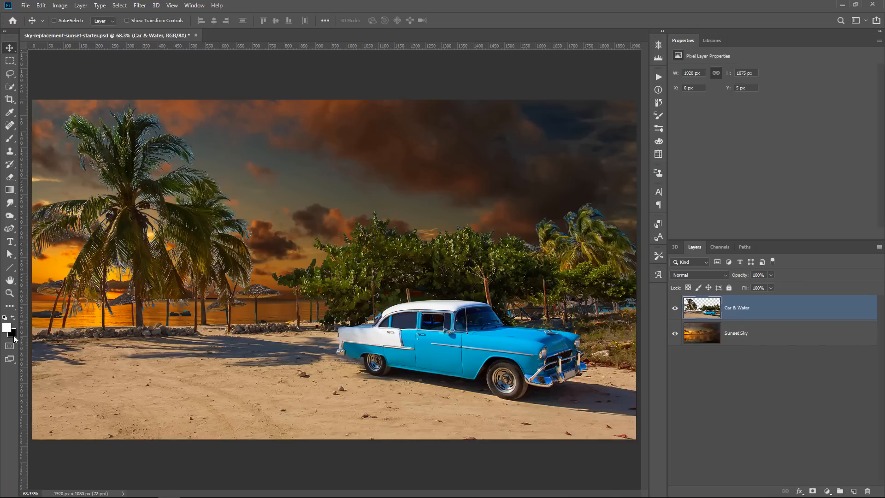
Fill the Car & Water layer's opaque pixels white, then black for a silhouette
{"action": "key", "text": "Shift+Alt+Backspace"}
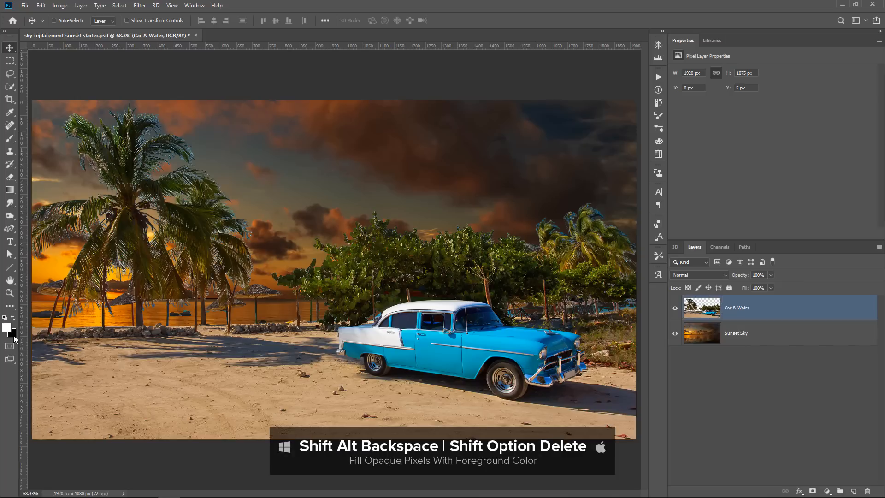
{"action": "key", "text": "Shift+Alt+Backspace"}
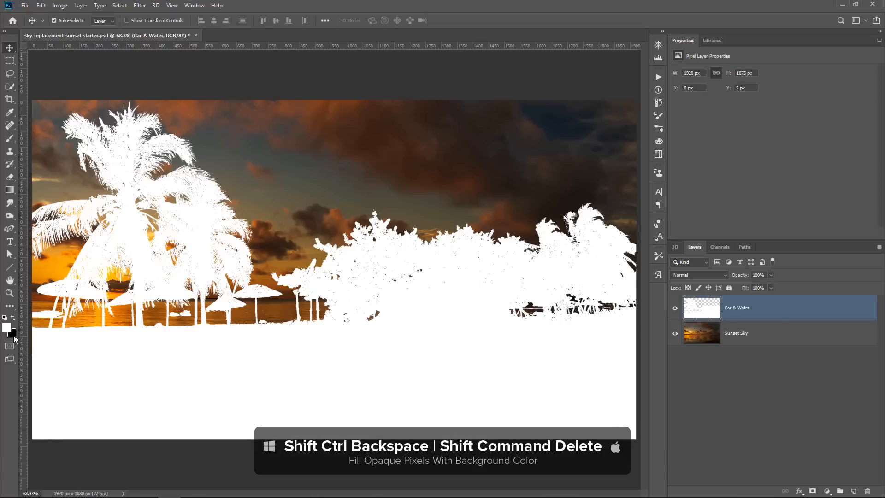
{"action": "key", "text": "Shift+Ctrl+Backspace"}
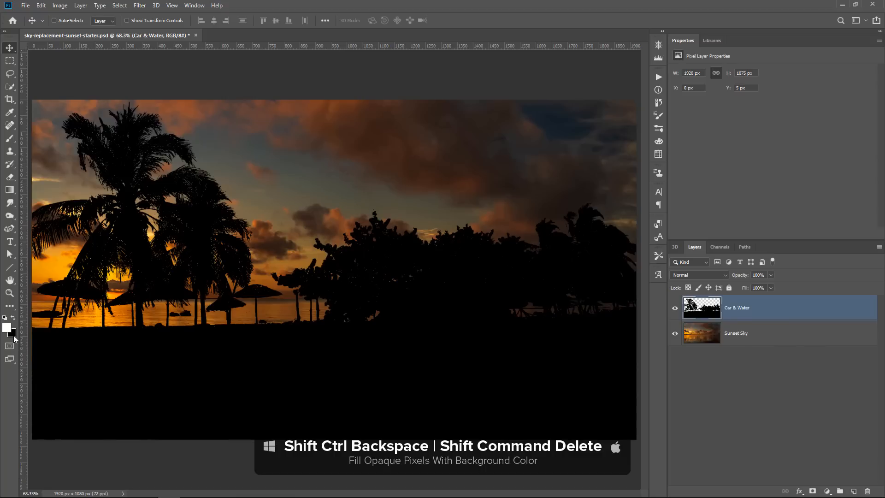
{"action": "mouse_move", "coordinate": [442, 391]}
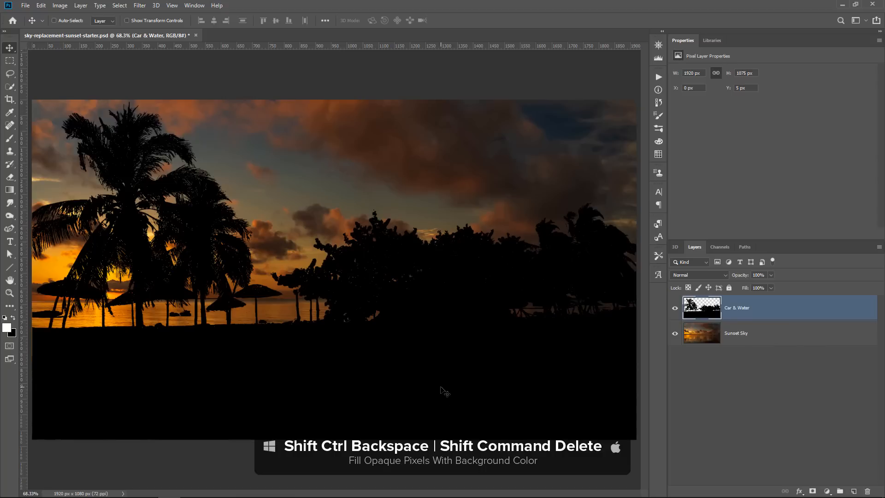
{"action": "left_click", "coordinate": [675, 333]}
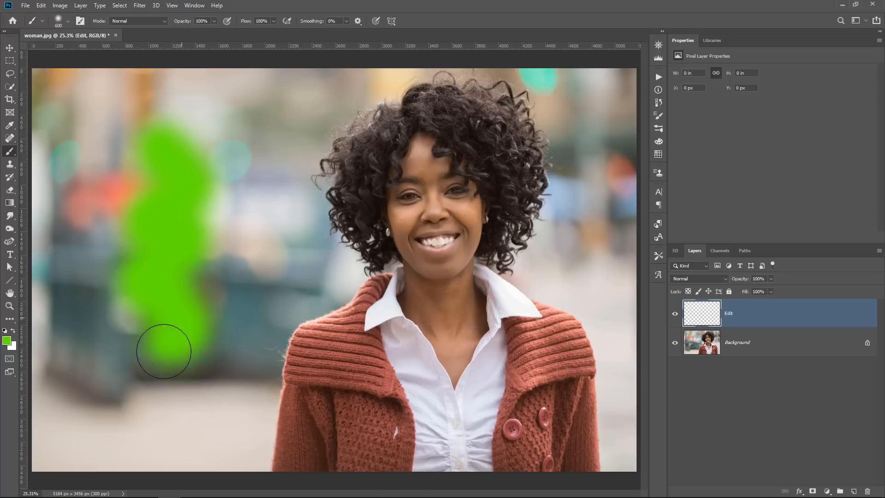
Paint a green stroke on the Edit layer and reselect the previous selection around the woman
{"action": "left_click_drag", "start_coordinate": [164, 350], "coordinate": [286, 268]}
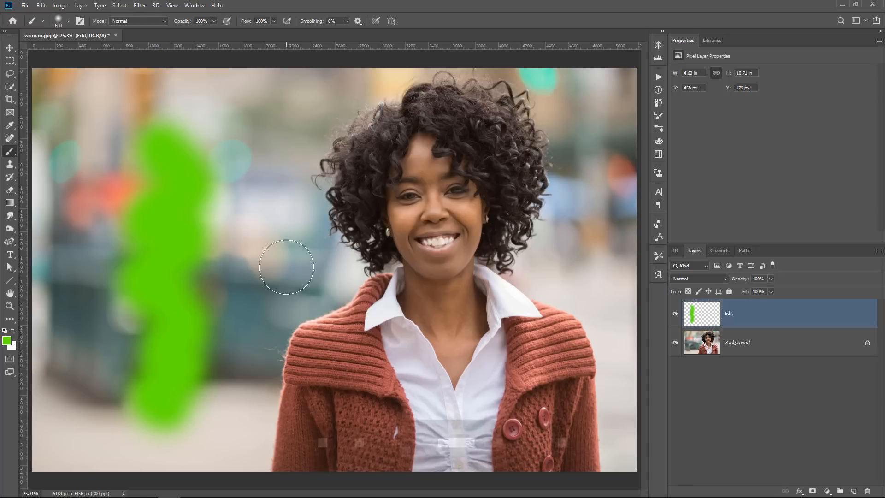
{"action": "key", "text": "Ctrl+Shift+D"}
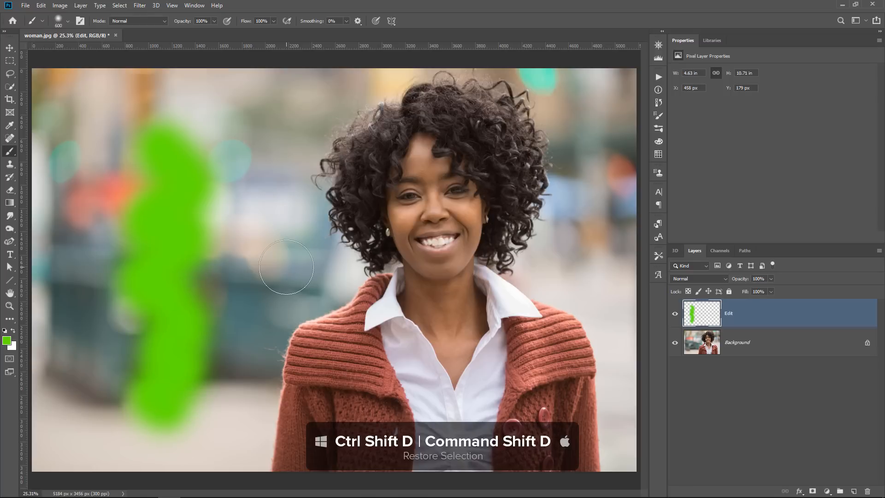
{"action": "key", "text": "Ctrl+Shift+D"}
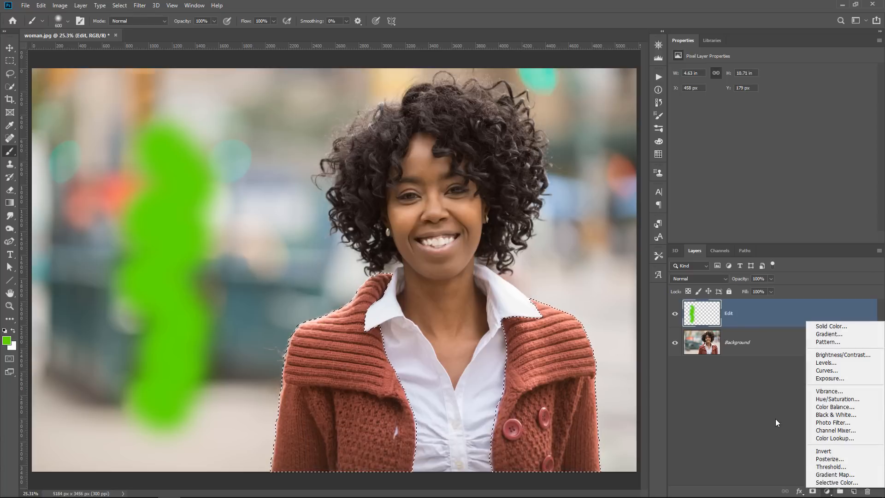
{"action": "left_click", "coordinate": [837, 399]}
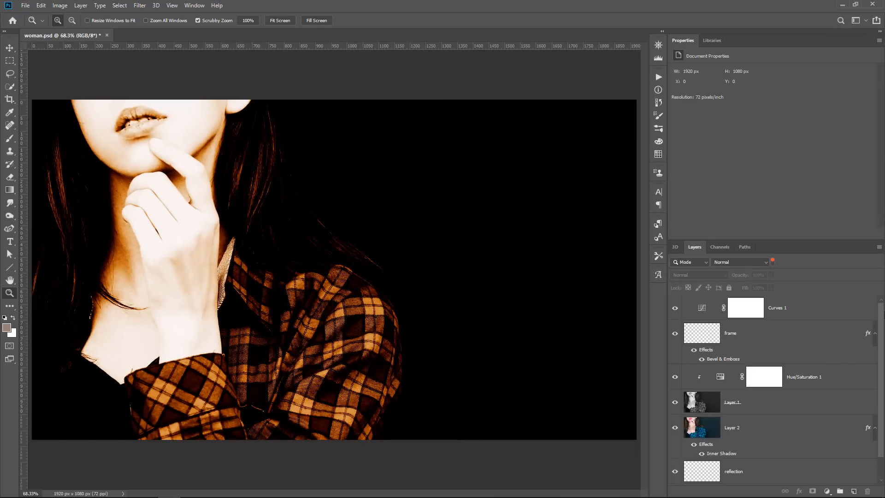
{"action": "mouse_move", "coordinate": [195, 68]}
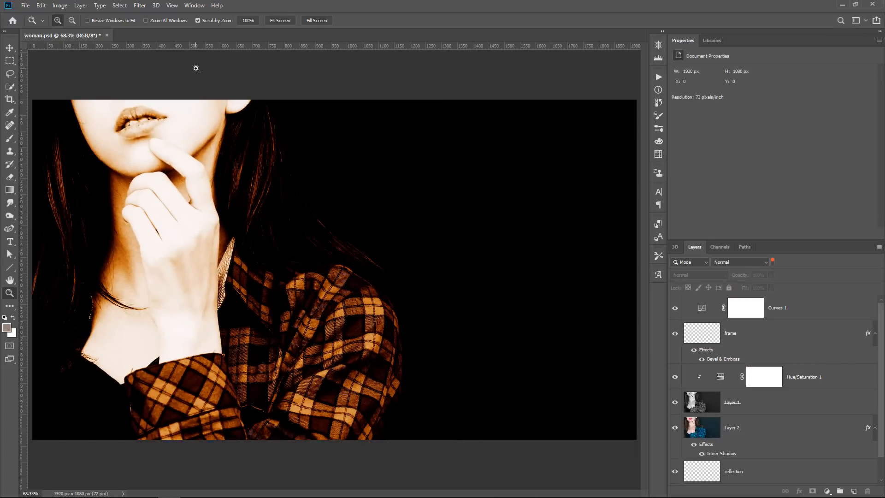
{"action": "mouse_move", "coordinate": [622, 270]}
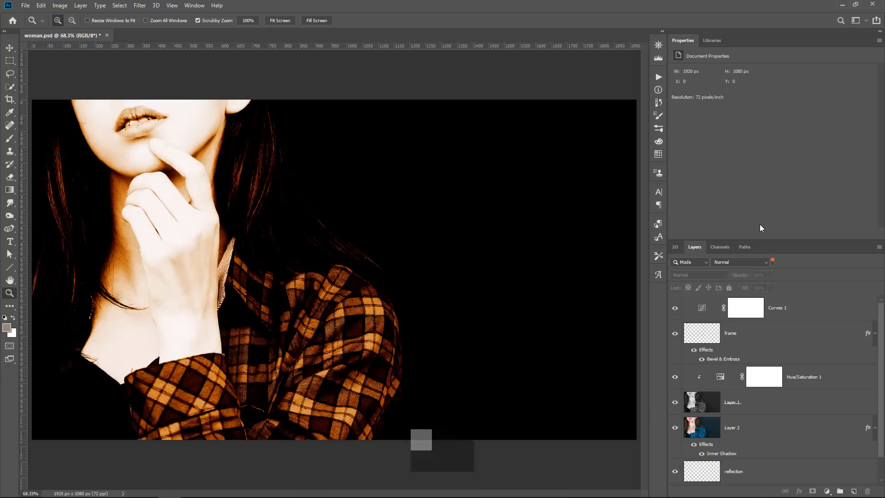
Revert woman.psd to its original single Woman layer with F12
{"action": "key", "text": "F12"}
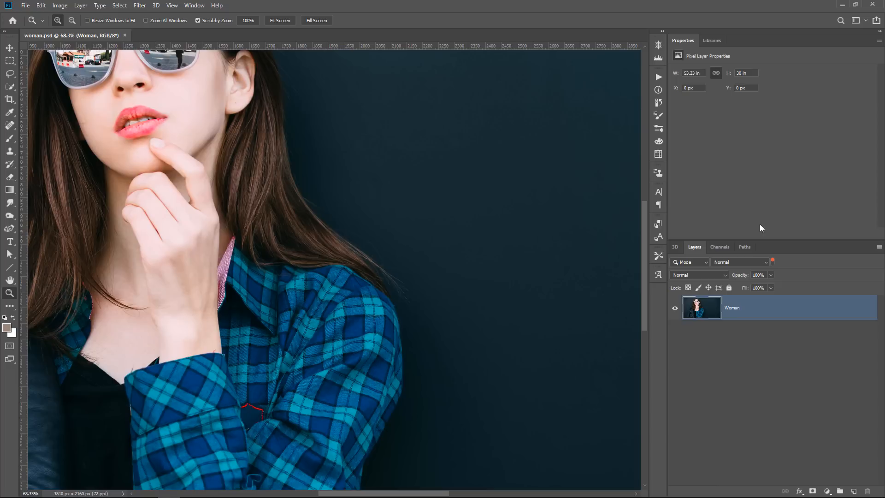
{"action": "left_click", "coordinate": [25, 5]}
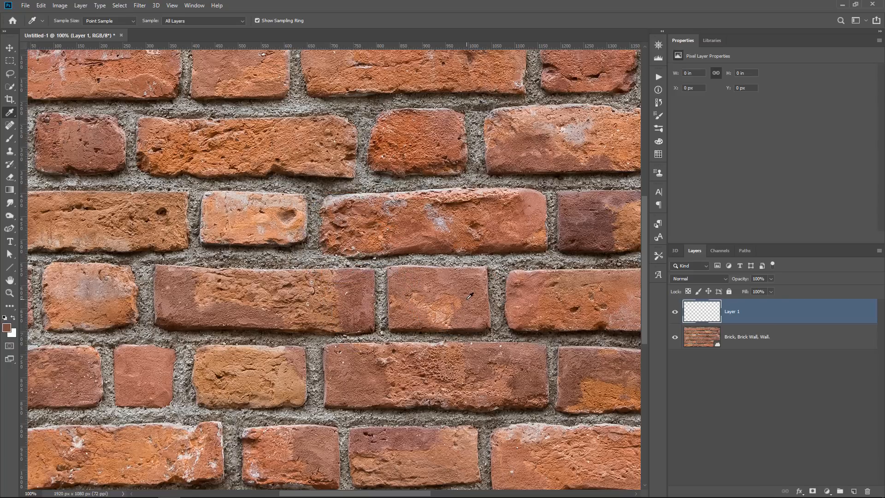
{"action": "mouse_move", "coordinate": [474, 279]}
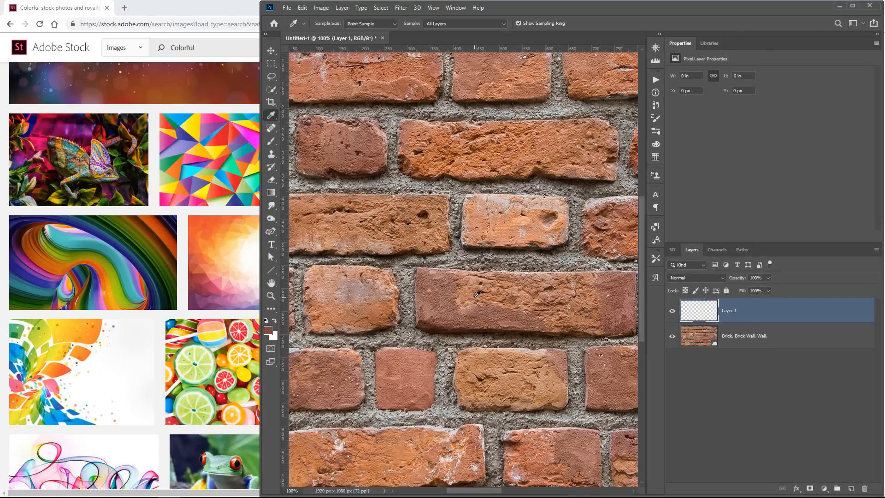
Sample foreground colours from the brick wall, then from the browser's stock images outside Photoshop
{"action": "left_click", "coordinate": [462, 300]}
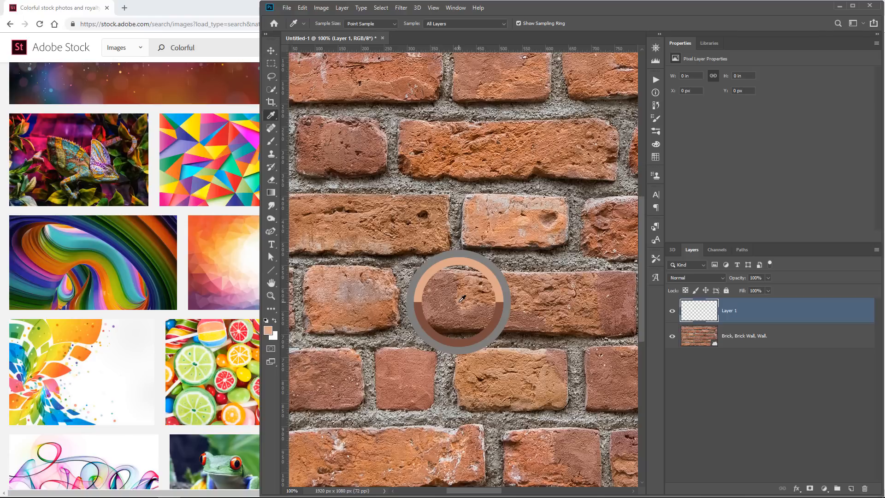
{"action": "mouse_move", "coordinate": [435, 305]}
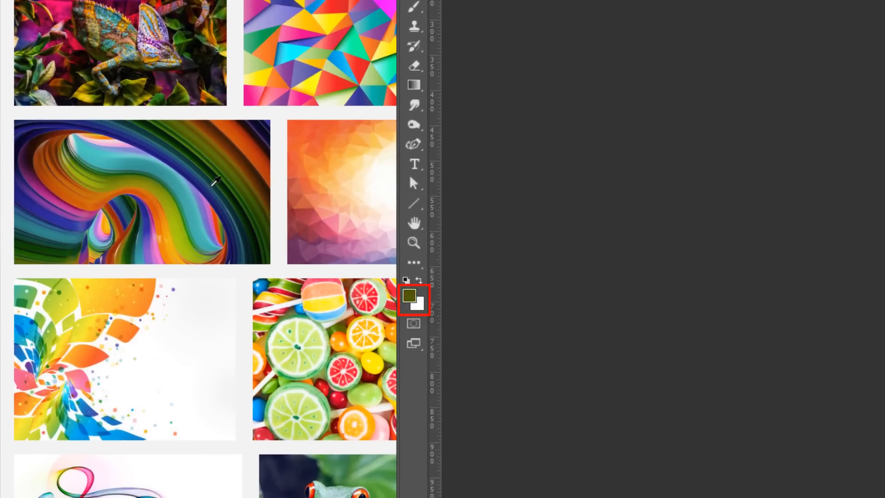
{"action": "left_click", "coordinate": [58, 345]}
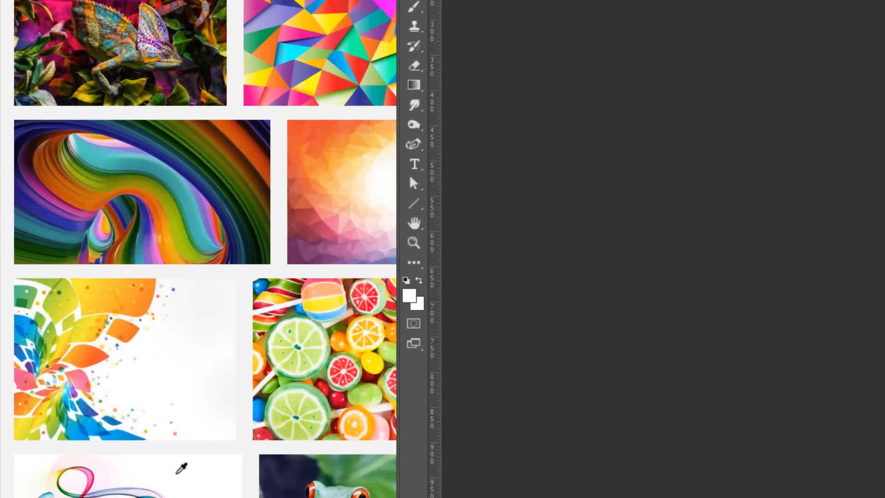
{"action": "left_click", "coordinate": [321, 60]}
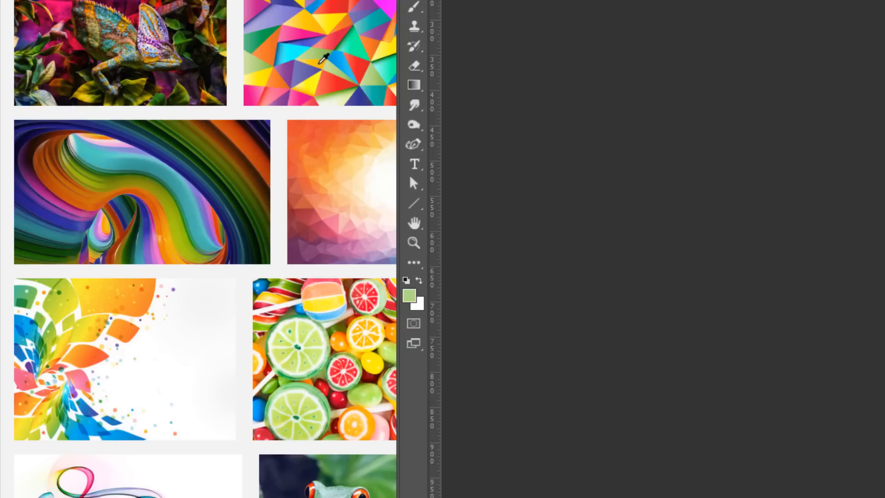
{"action": "left_click", "coordinate": [324, 56]}
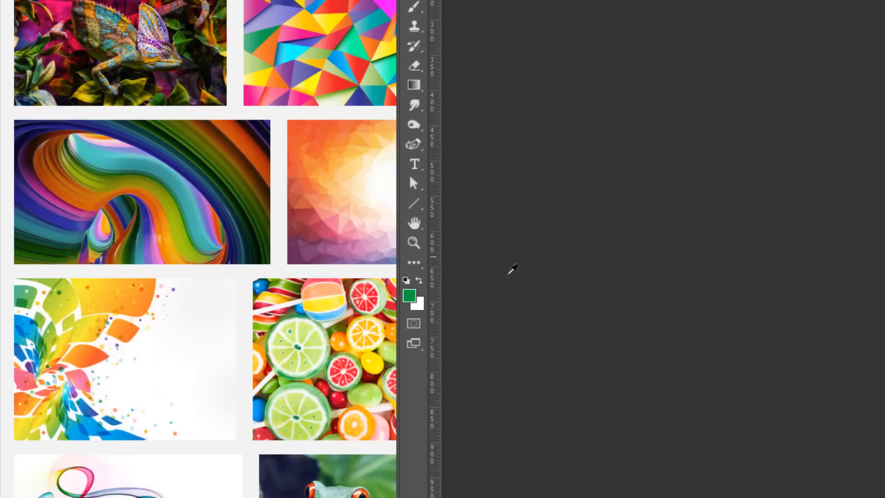
{"action": "left_click", "coordinate": [409, 295]}
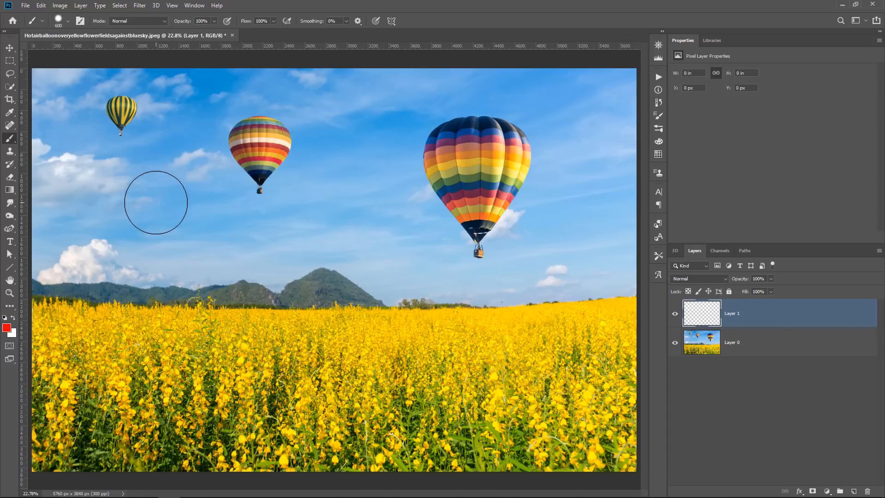
{"action": "mouse_move", "coordinate": [143, 192]}
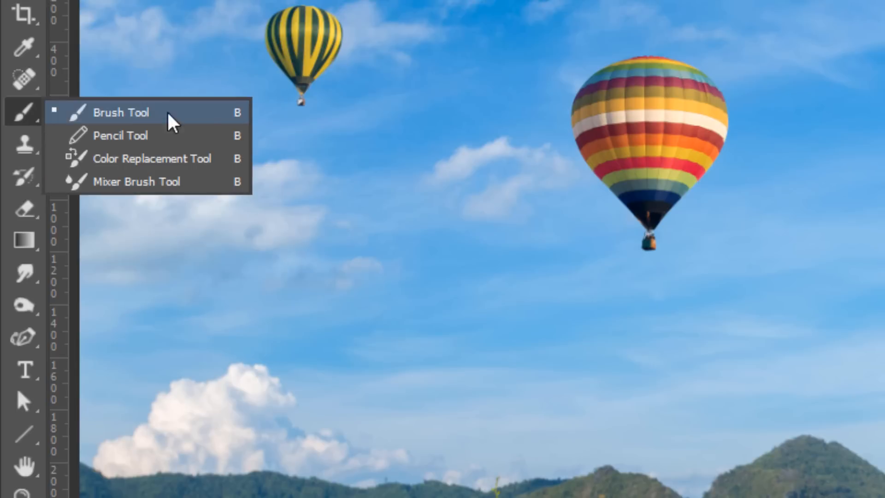
{"action": "left_click", "coordinate": [122, 111]}
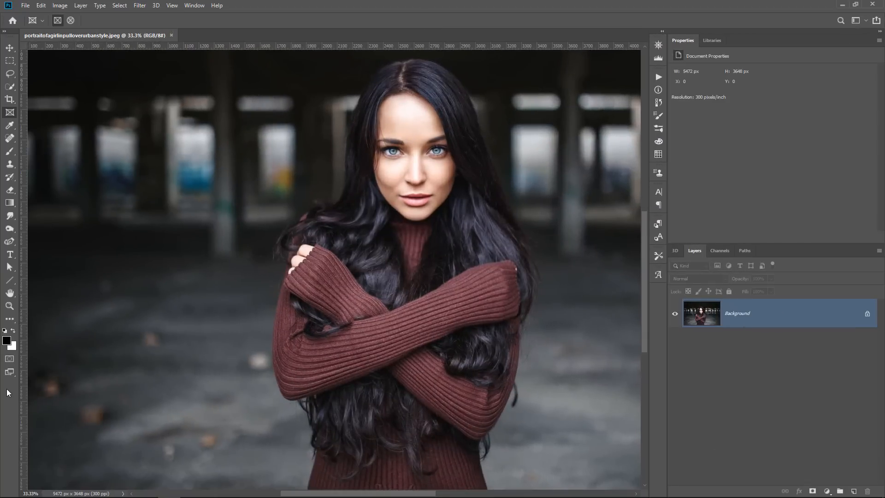
Bring up the Customize Toolbar dialog via the toolbar's Edit Toolbar button
{"action": "left_click", "coordinate": [9, 319]}
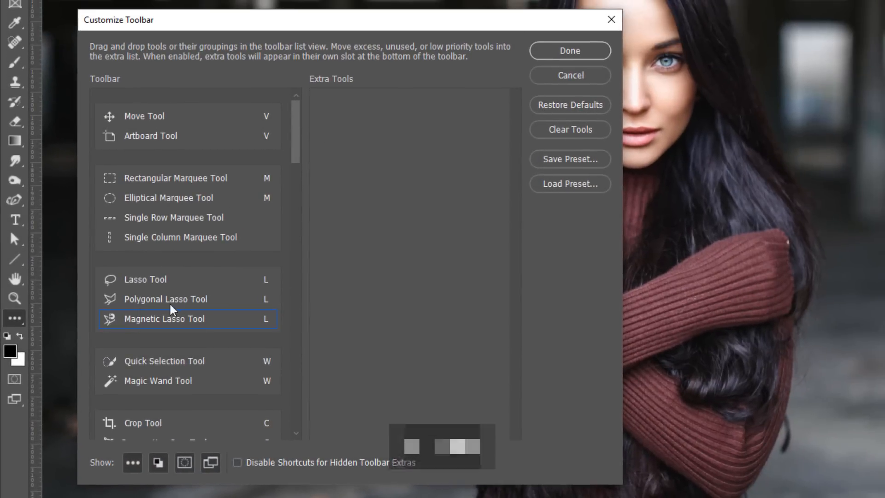